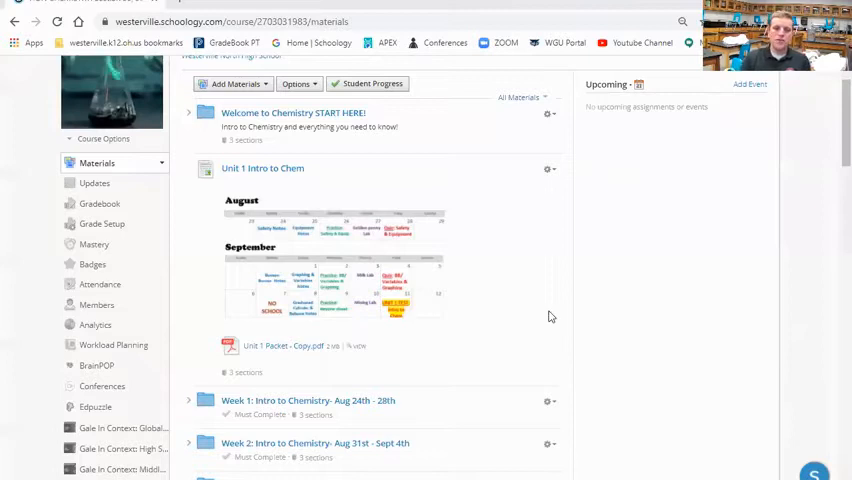
pyautogui.moveTo(445, 170)
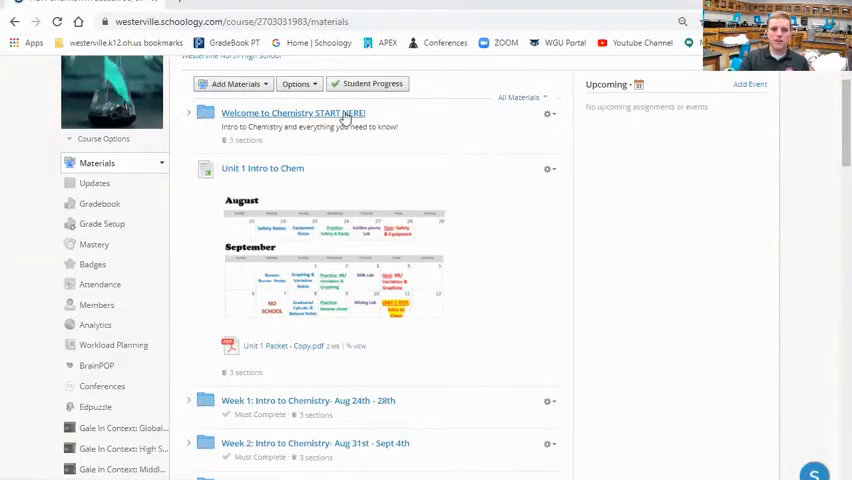
# Download 'Unit 1 Packet - Copy.pdf' from the Unit 1 Intro to Chem section
pyautogui.click(293, 113)
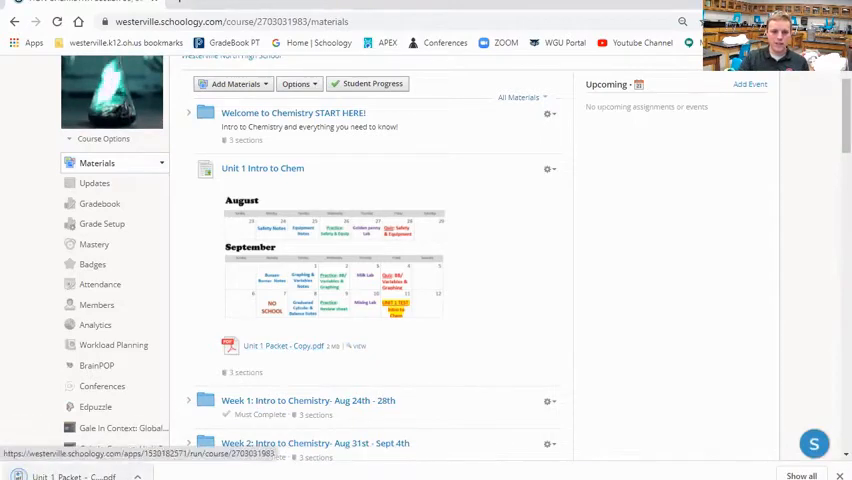
# Open the downloaded Unit 1 packet and scroll through its safety rules and lab equipment pages
pyautogui.click(285, 345)
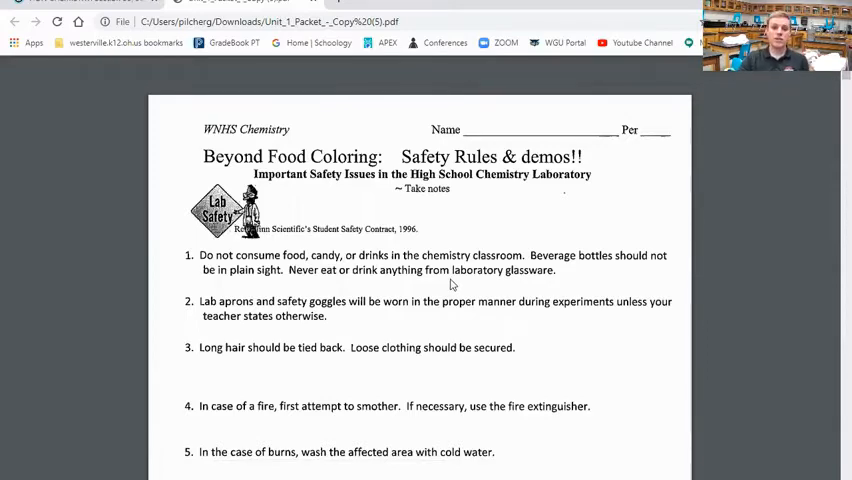
pyautogui.scroll(-3)
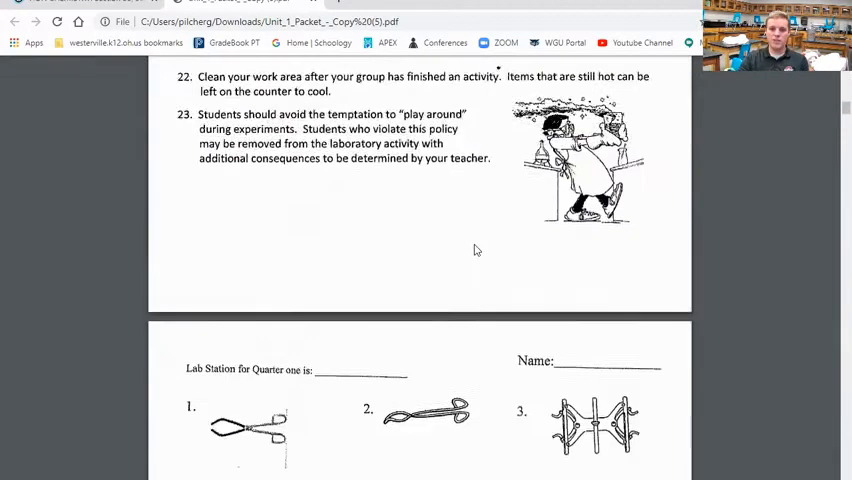
pyautogui.scroll(-3)
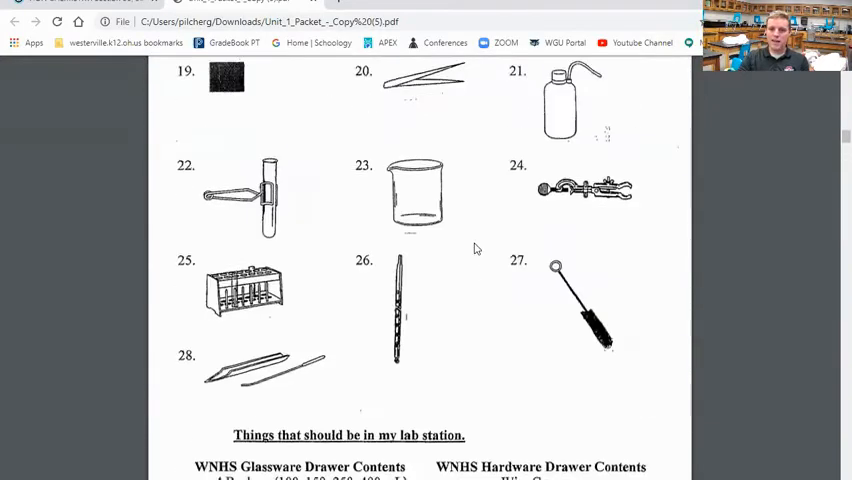
pyautogui.scroll(3)
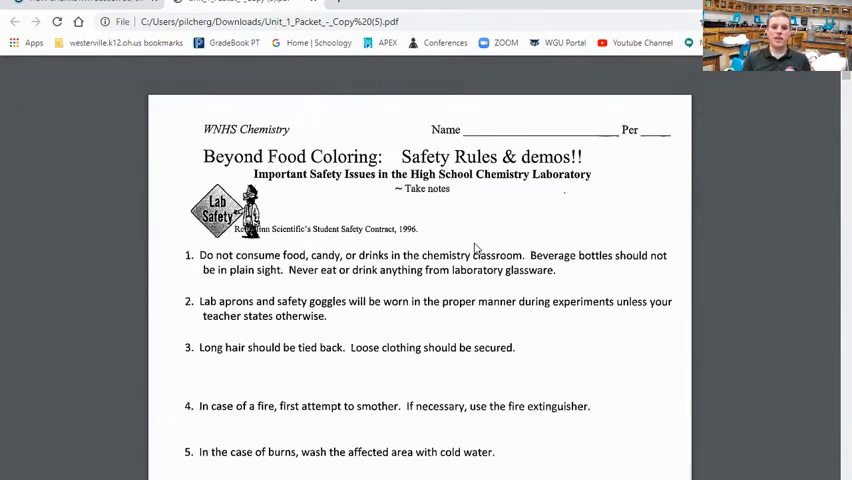
pyautogui.moveTo(405, 258)
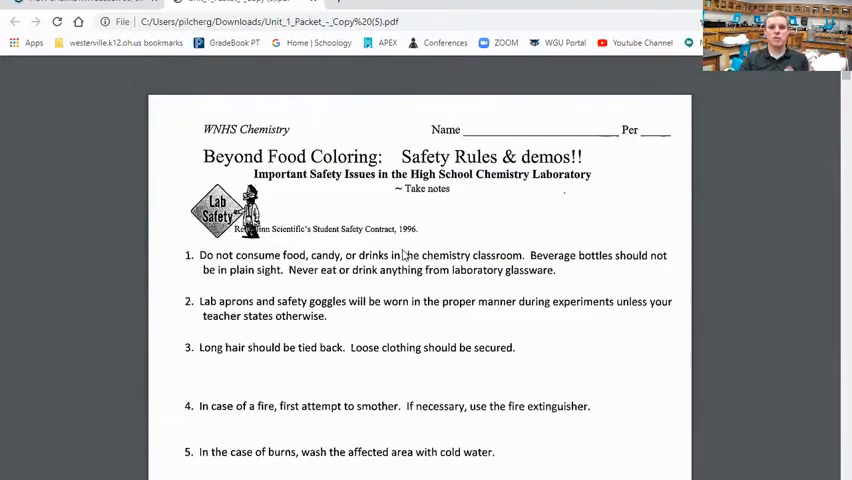
pyautogui.scroll(-3)
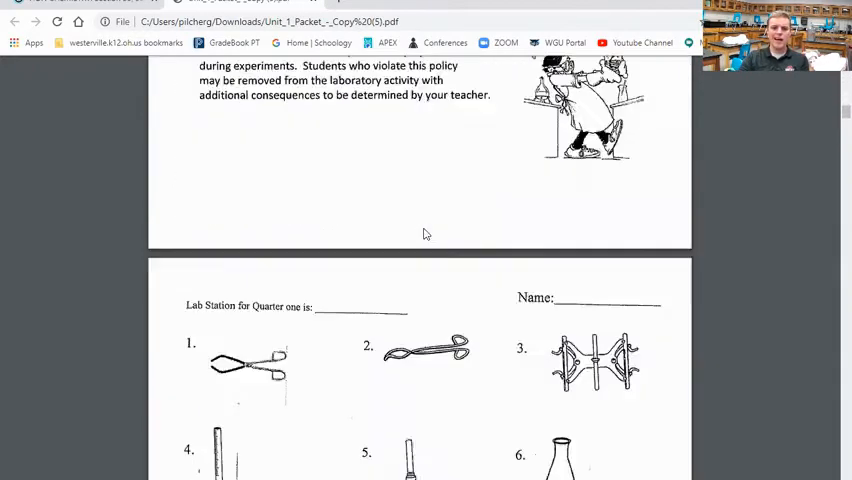
pyautogui.scroll(-3)
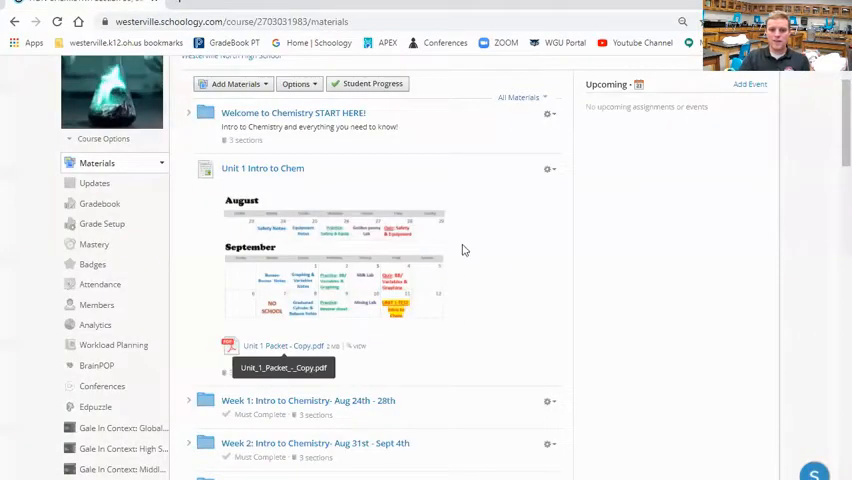
pyautogui.moveTo(337, 267)
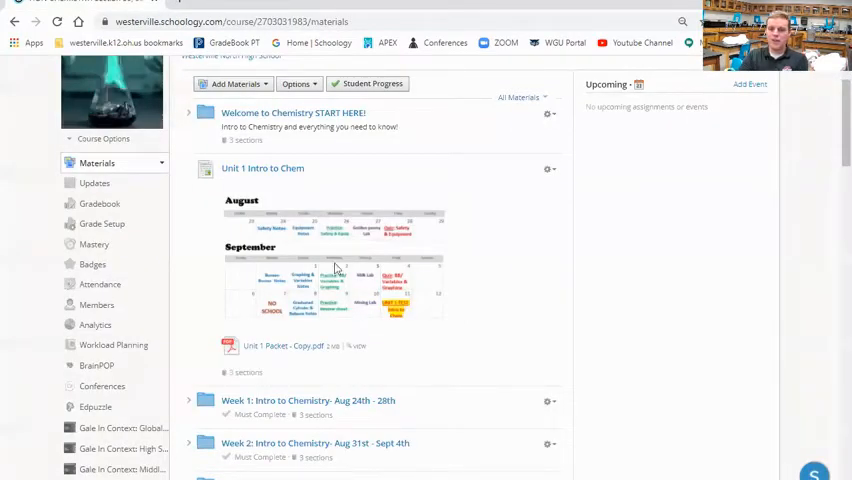
pyautogui.moveTo(513, 269)
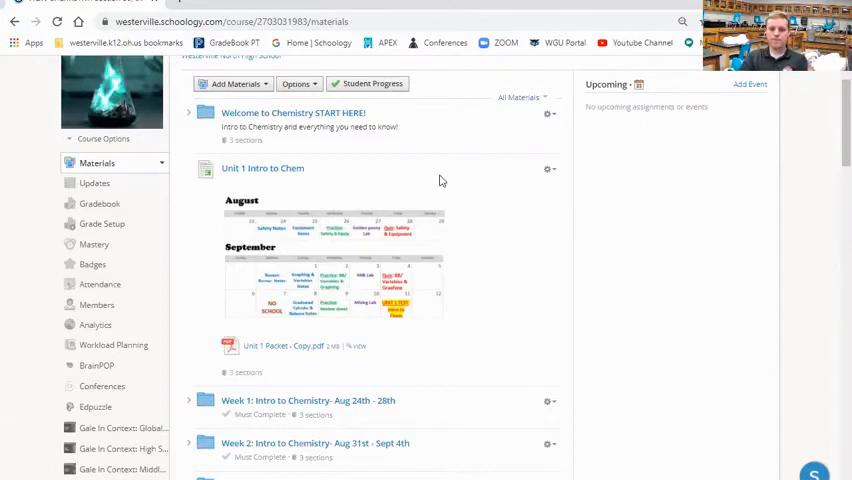
# Scroll down Materials and open the 'Week 1: Intro to Chemistry- Aug 24th - 28th' folder
pyautogui.scroll(-3)
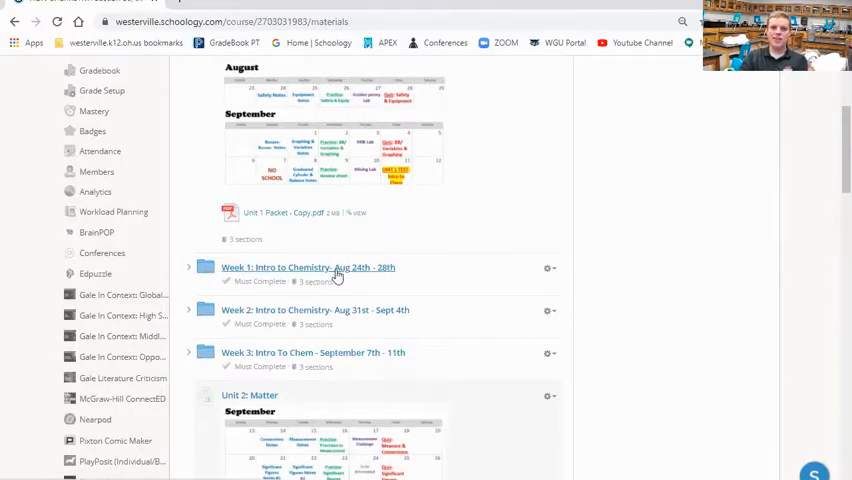
pyautogui.click(307, 267)
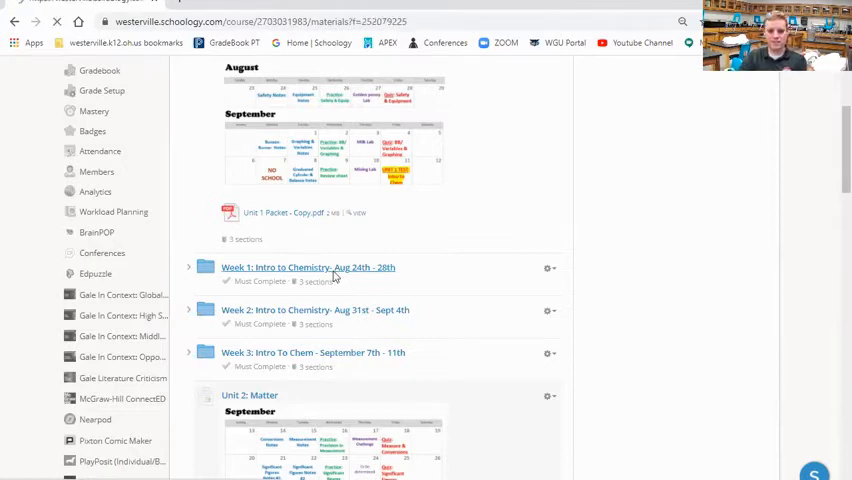
# View the Monday 8/24 Safety notes and Tuesday Equipment Notes 8/25 folders, then scroll the Week 1 list
pyautogui.click(308, 267)
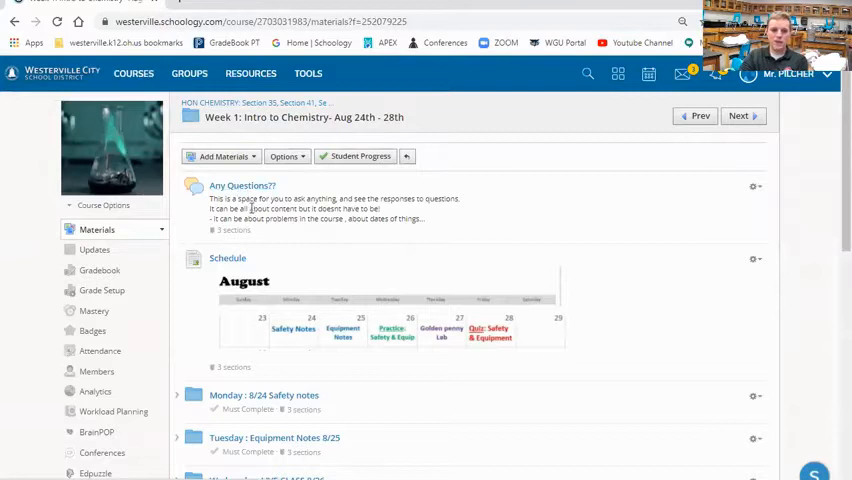
pyautogui.scroll(-3)
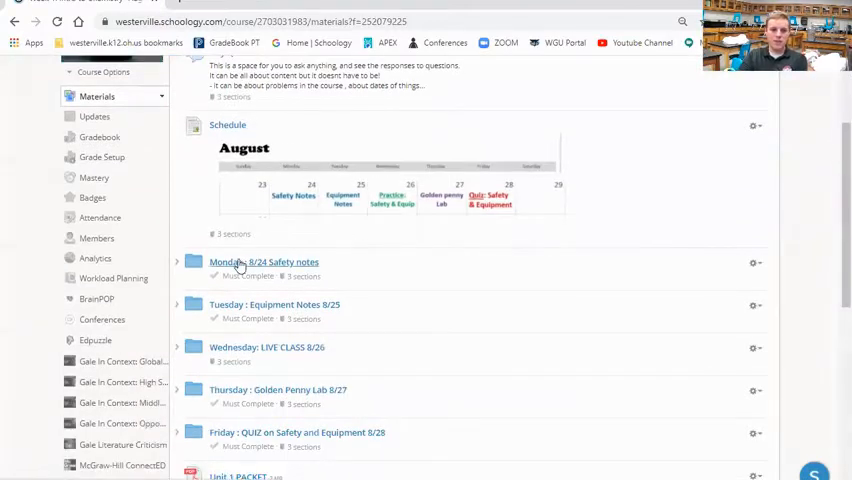
pyautogui.click(264, 261)
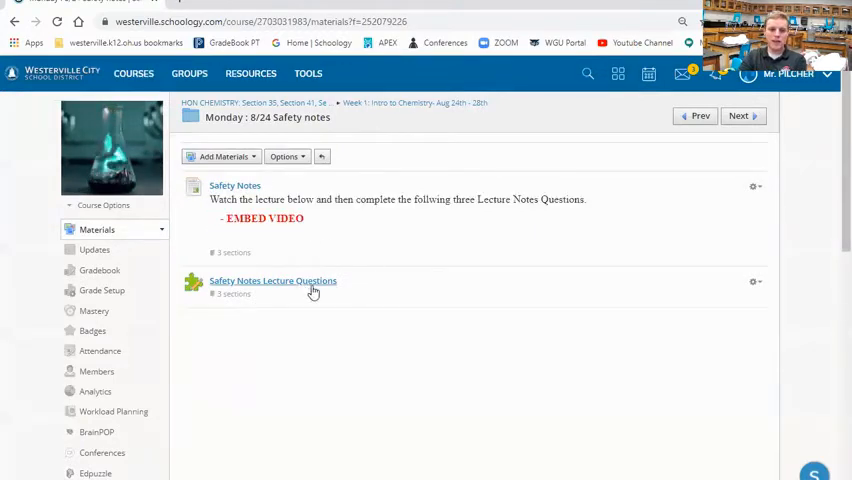
pyautogui.moveTo(337, 170)
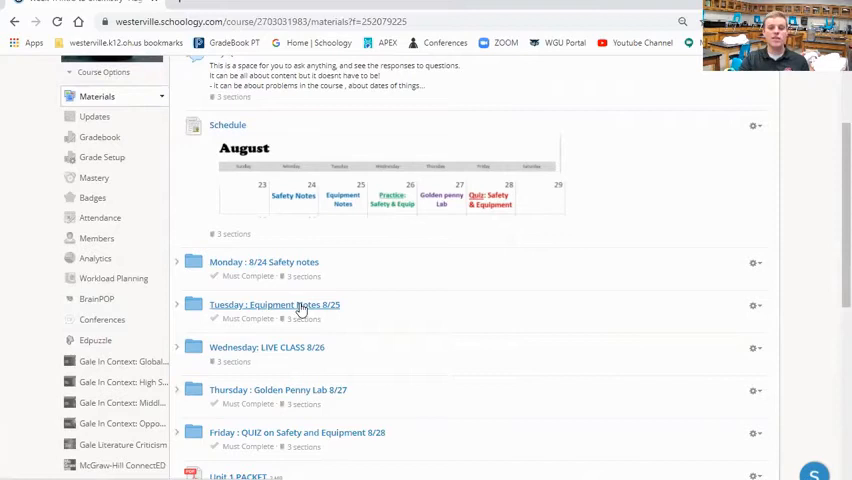
pyautogui.click(274, 304)
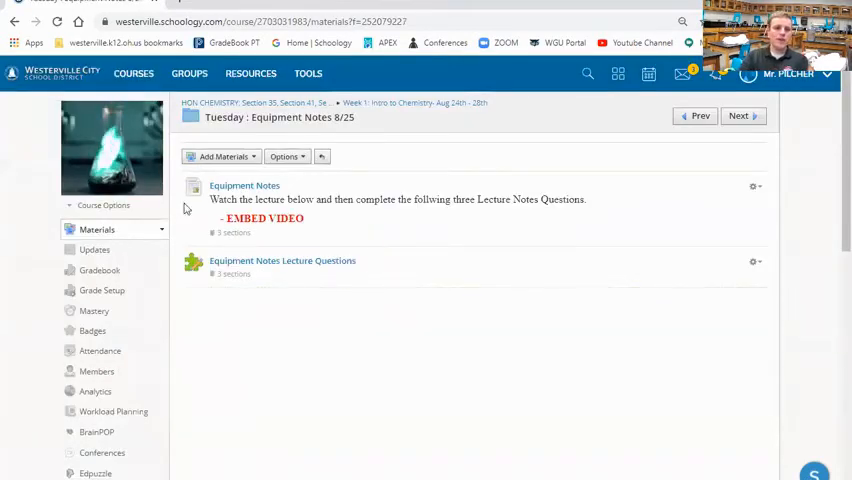
pyautogui.moveTo(322, 156)
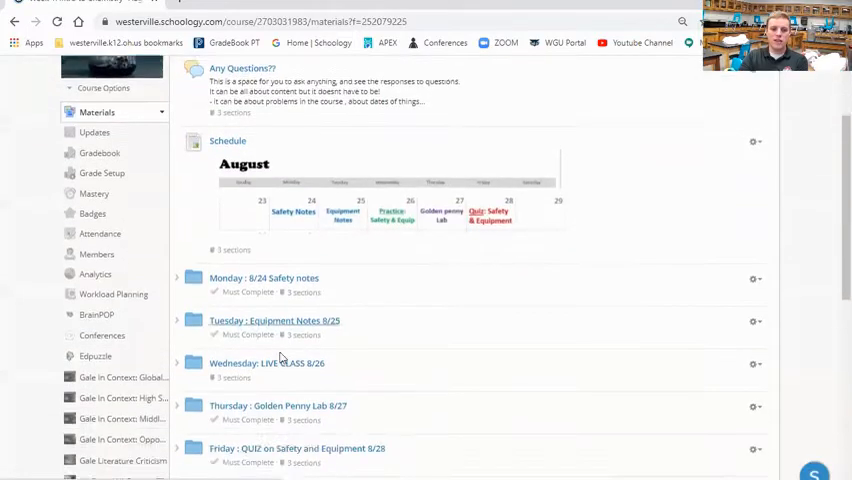
pyautogui.scroll(-3)
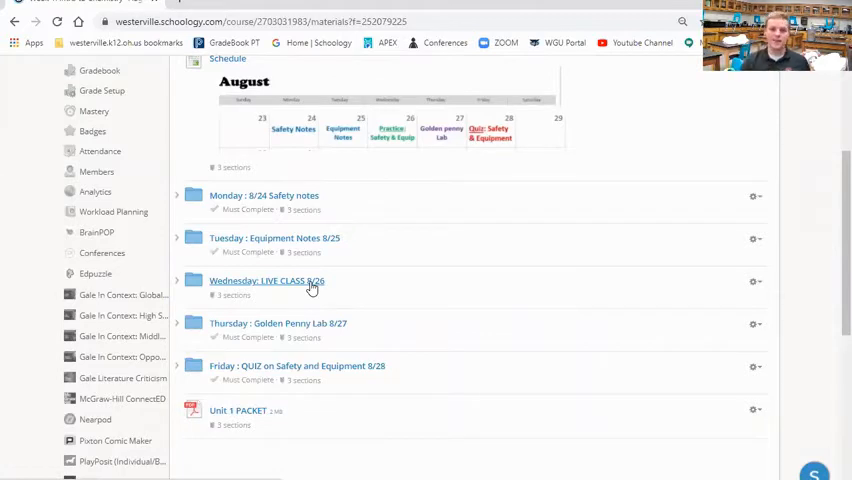
# Open the Wednesday LIVE CLASS 8/26 folder and select, then clear, the meeting code placeholder text
pyautogui.click(267, 281)
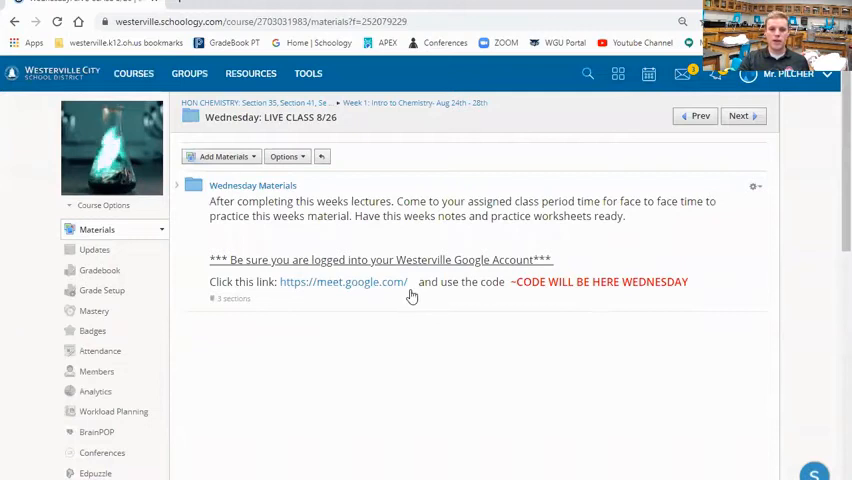
pyautogui.moveTo(725, 293)
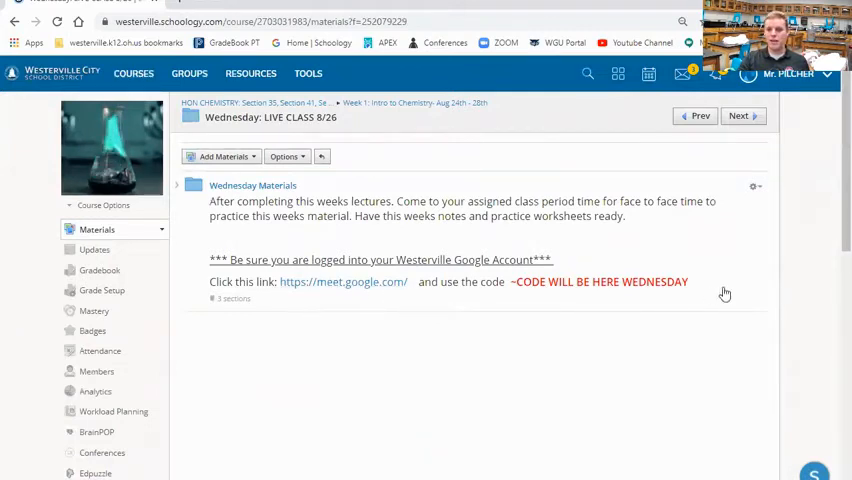
pyautogui.doubleClick(600, 281)
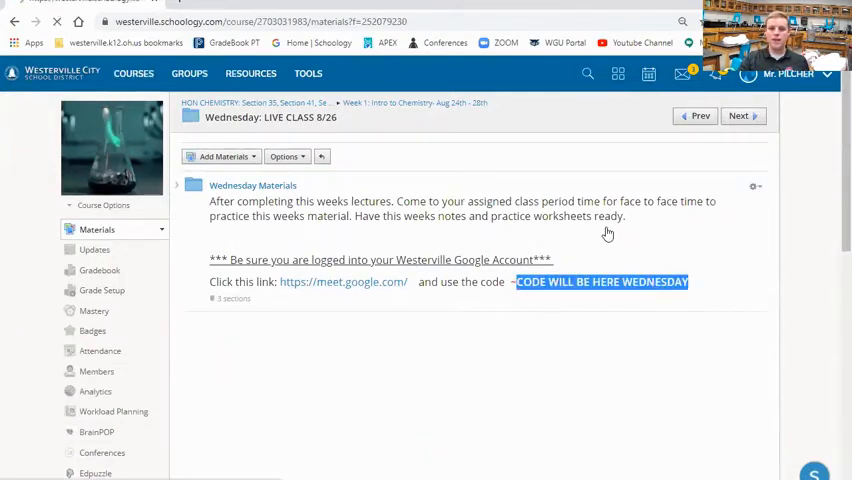
pyautogui.click(252, 185)
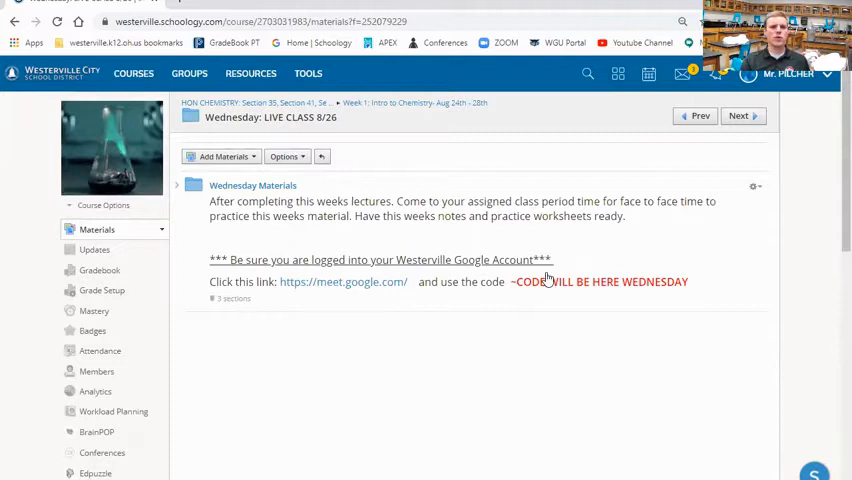
pyautogui.moveTo(437, 220)
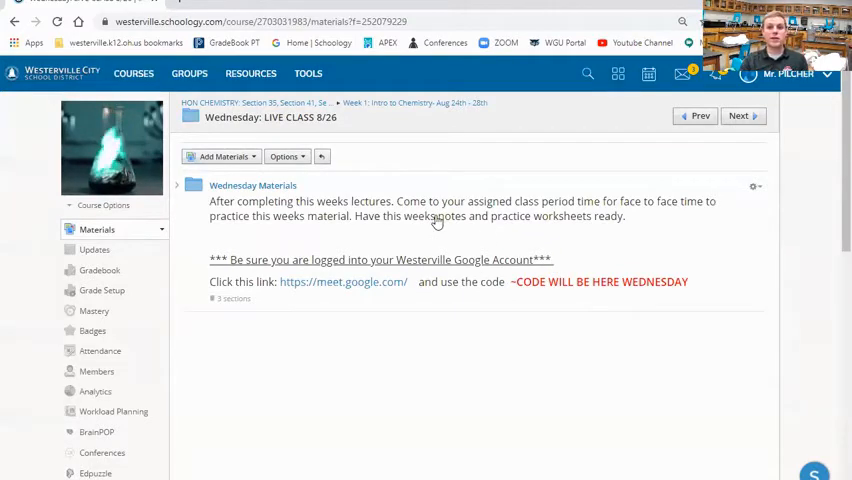
pyautogui.moveTo(432, 256)
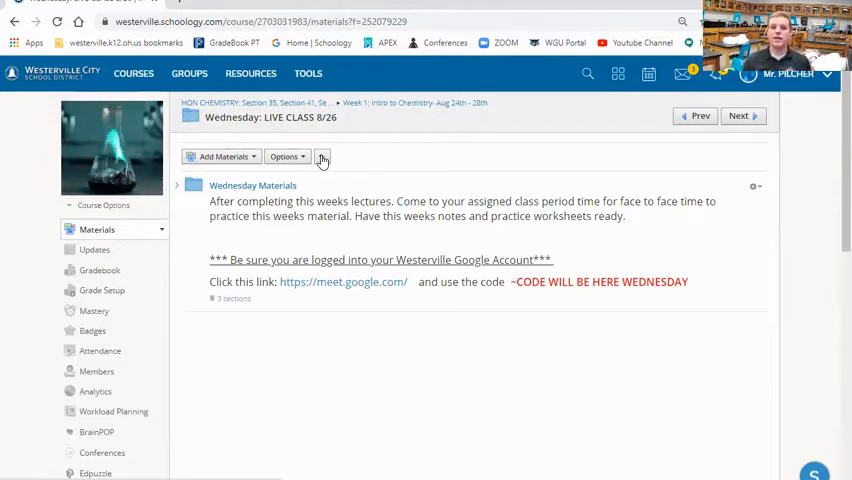
pyautogui.moveTo(547, 230)
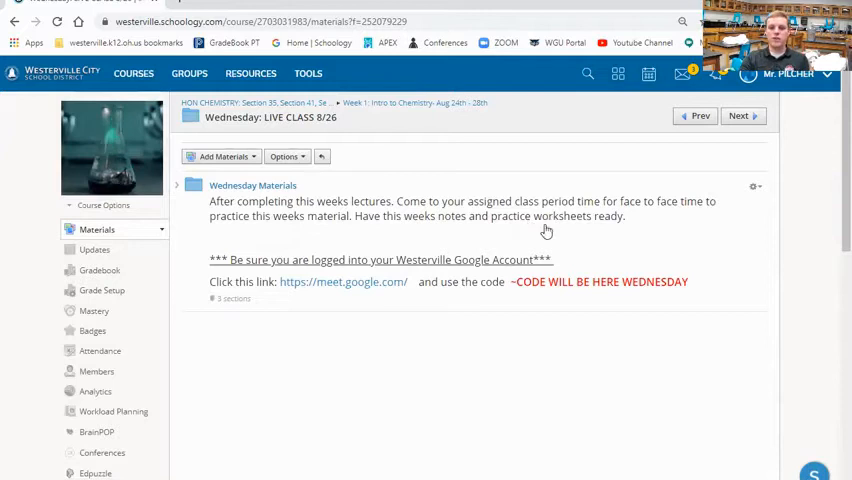
pyautogui.moveTo(717, 294)
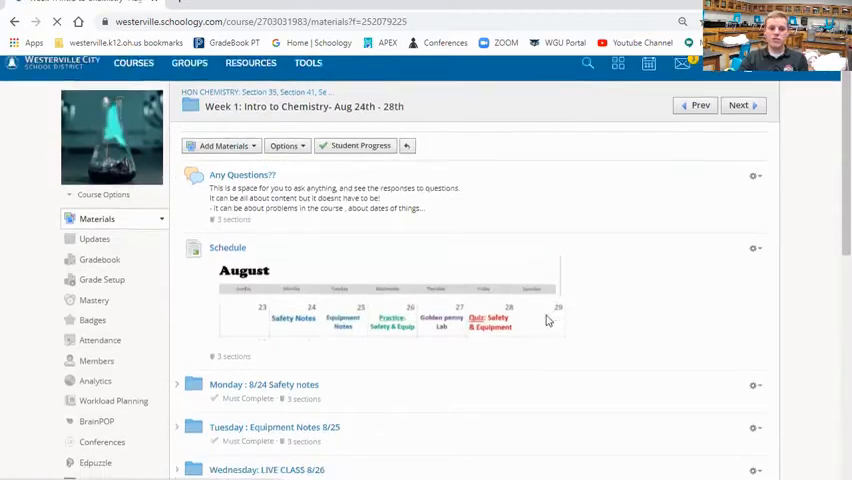
pyautogui.scroll(-3)
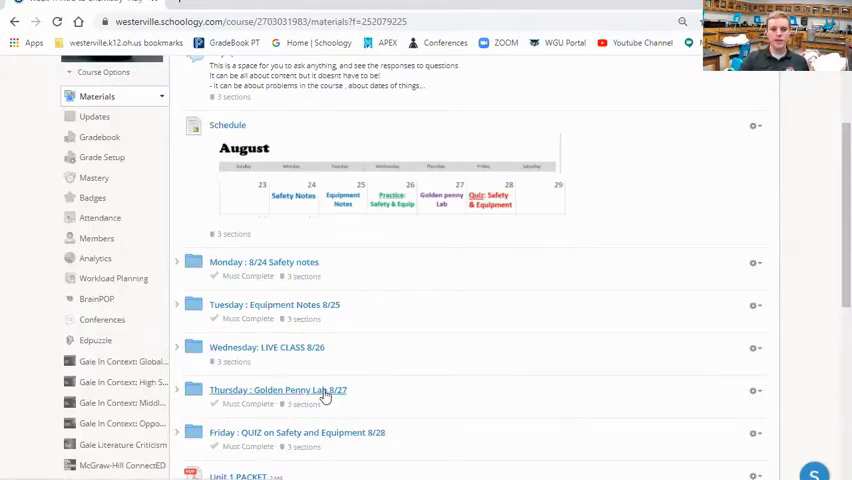
# Open the Thursday: Golden Penny Lab 8/27 folder and select, then clear, the EMBED VIDEO placeholder
pyautogui.click(278, 390)
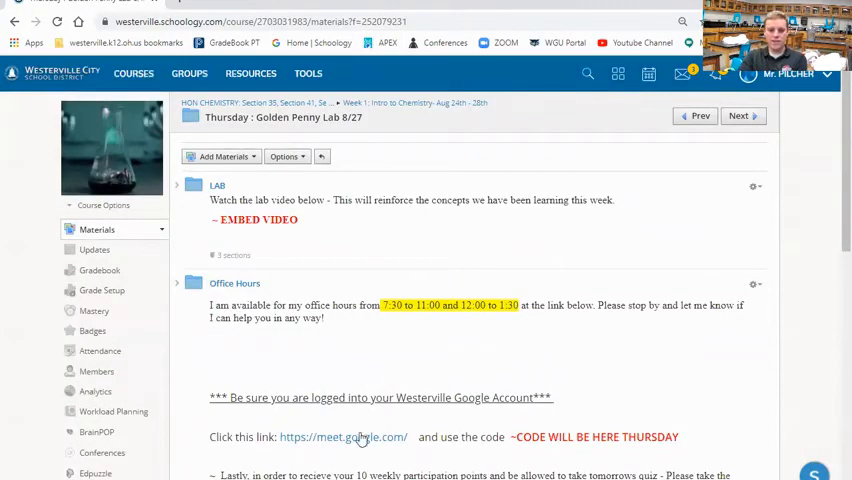
pyautogui.moveTo(327, 235)
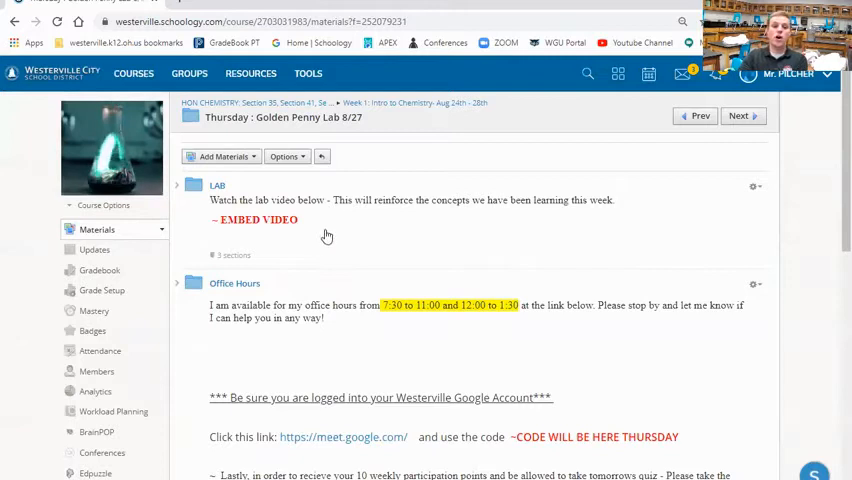
pyautogui.moveTo(322, 231)
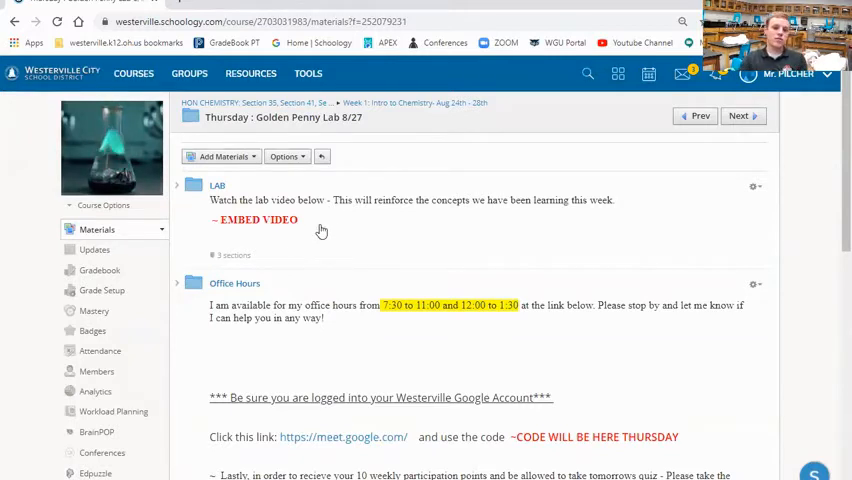
pyautogui.click(255, 219)
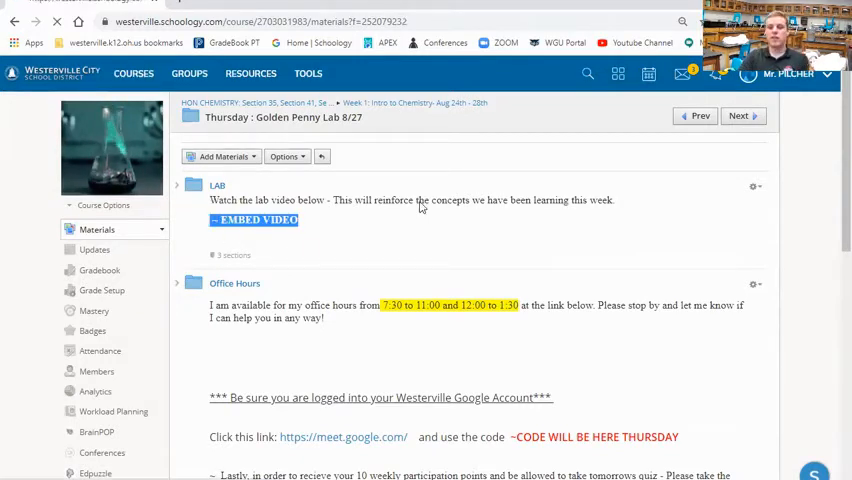
pyautogui.click(217, 185)
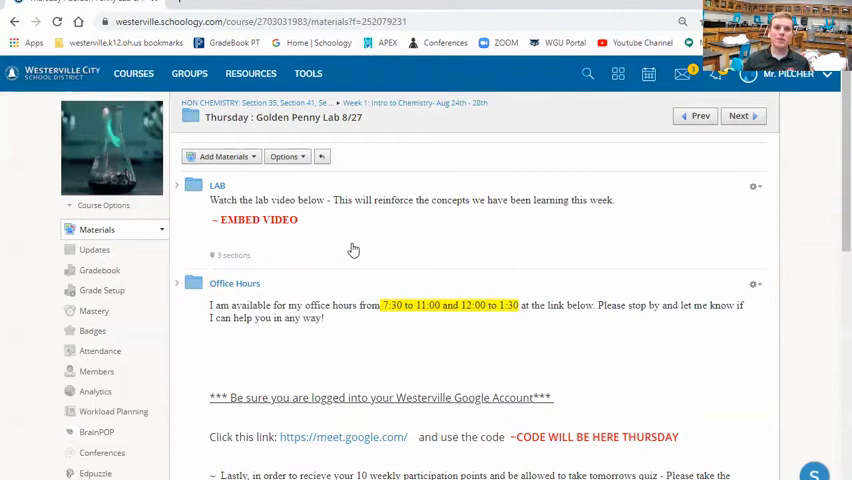
pyautogui.moveTo(328, 208)
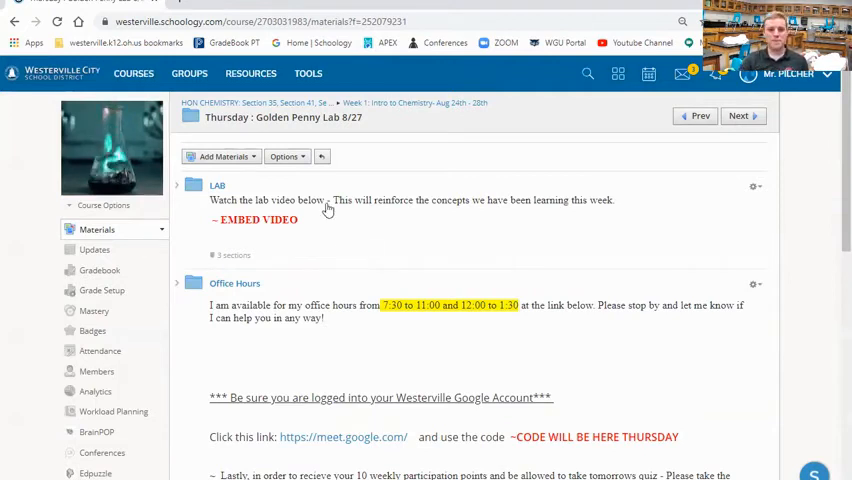
pyautogui.moveTo(364, 218)
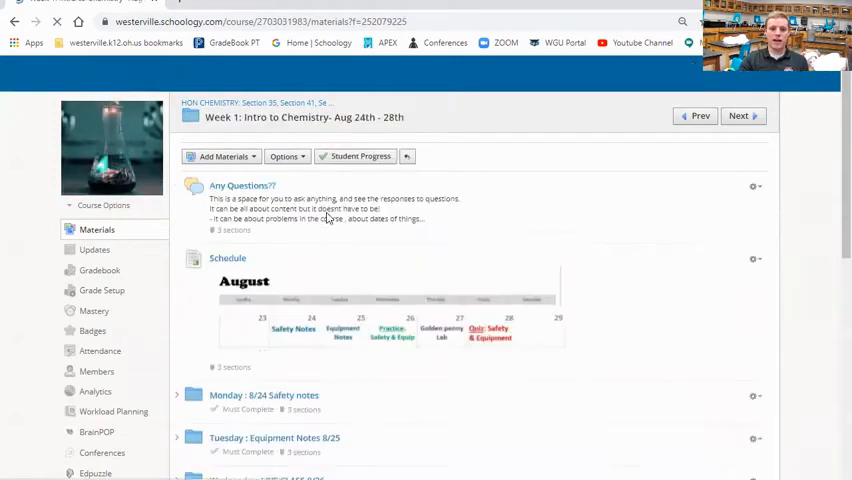
# Scroll the Week 1 list and look inside the Friday quiz folder
pyautogui.scroll(-3)
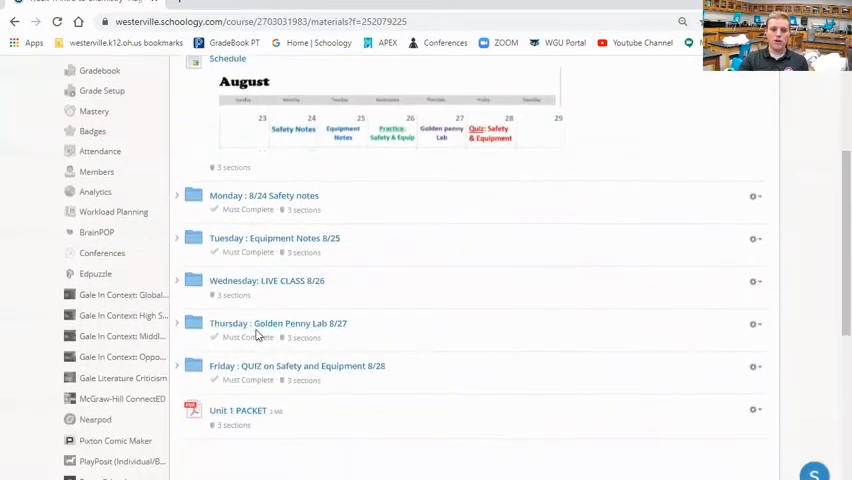
pyautogui.moveTo(420, 321)
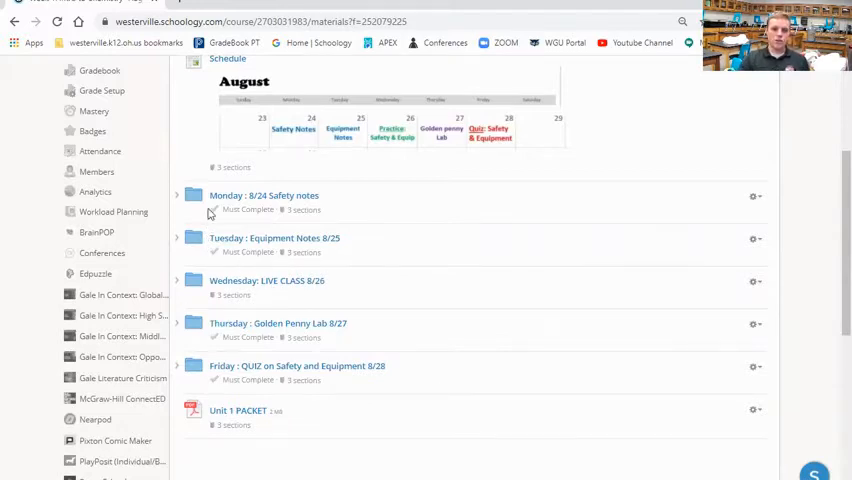
pyautogui.moveTo(378, 331)
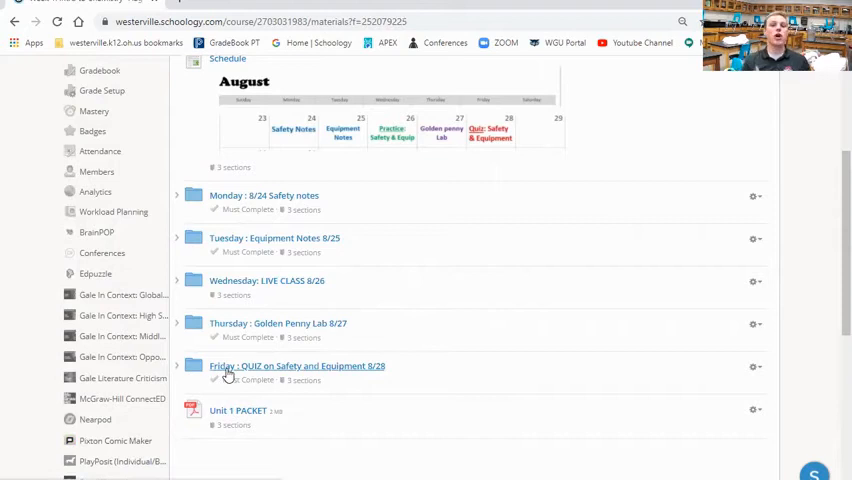
pyautogui.moveTo(227, 375)
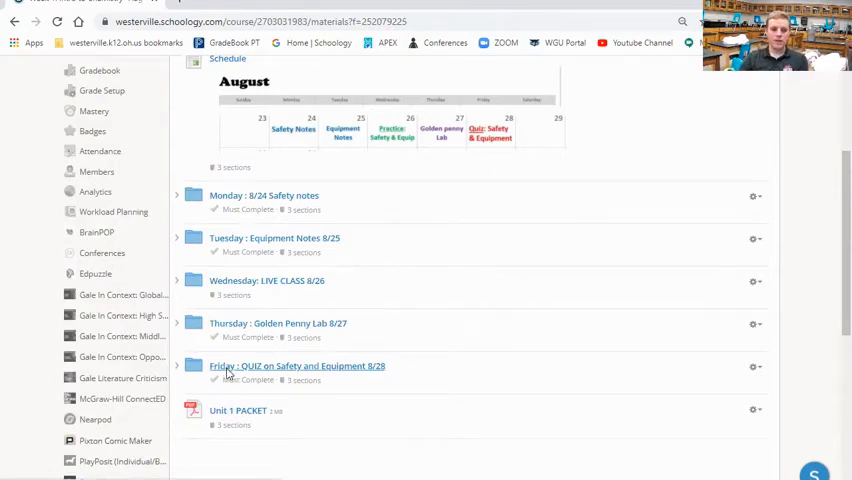
pyautogui.click(297, 366)
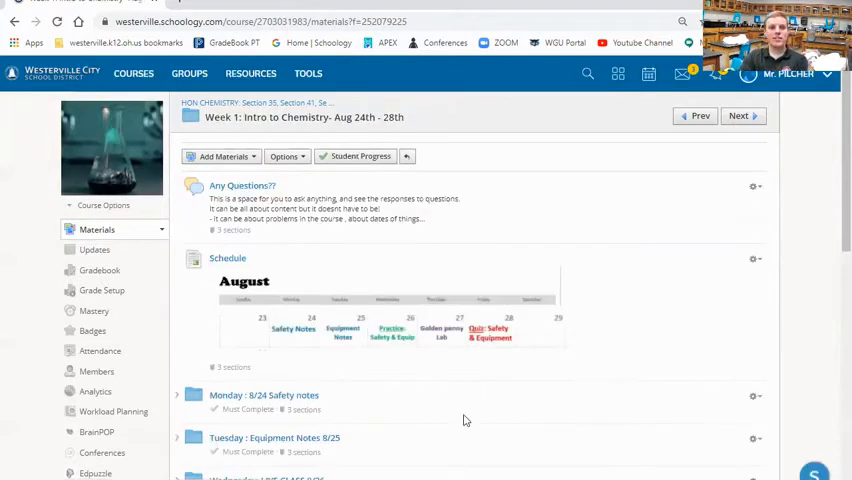
pyautogui.scroll(-3)
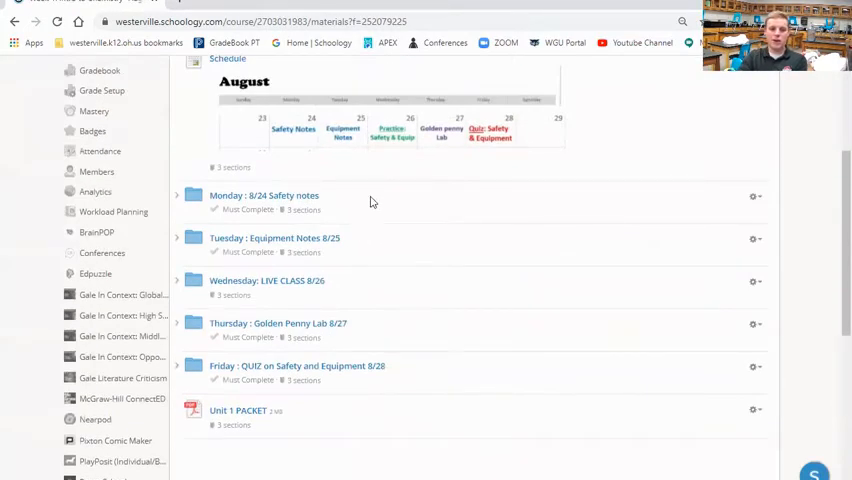
pyautogui.moveTo(456, 316)
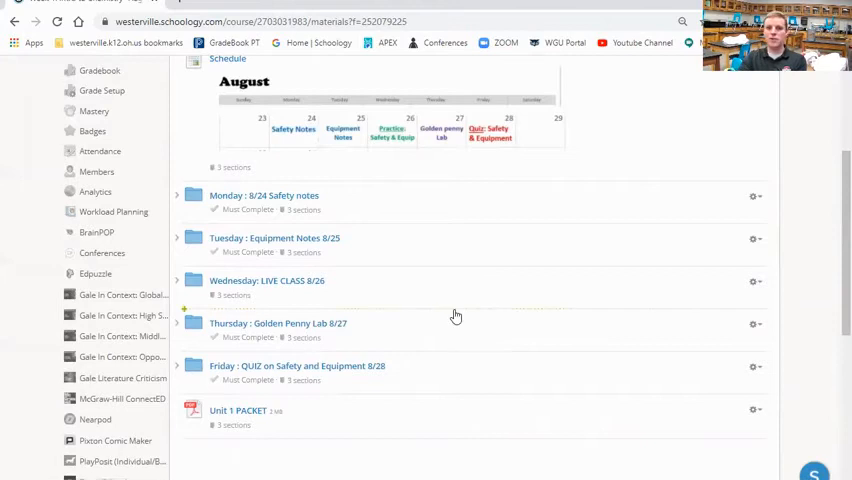
pyautogui.moveTo(210, 300)
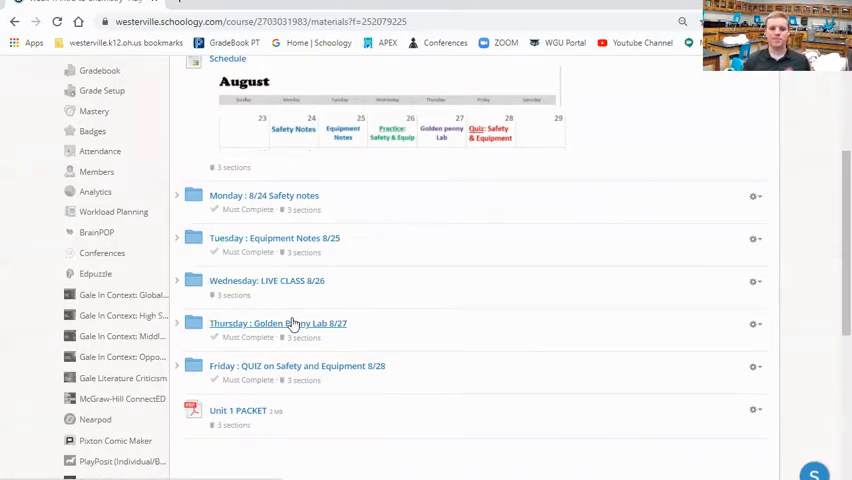
pyautogui.moveTo(476, 294)
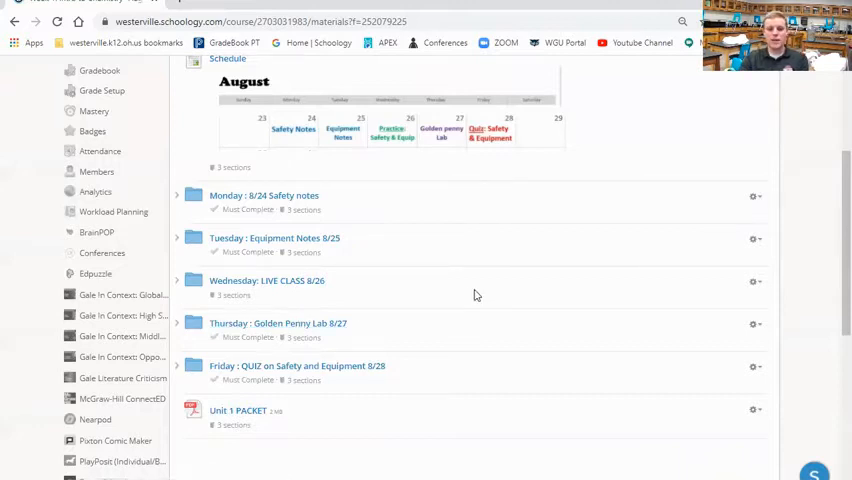
pyautogui.scroll(3)
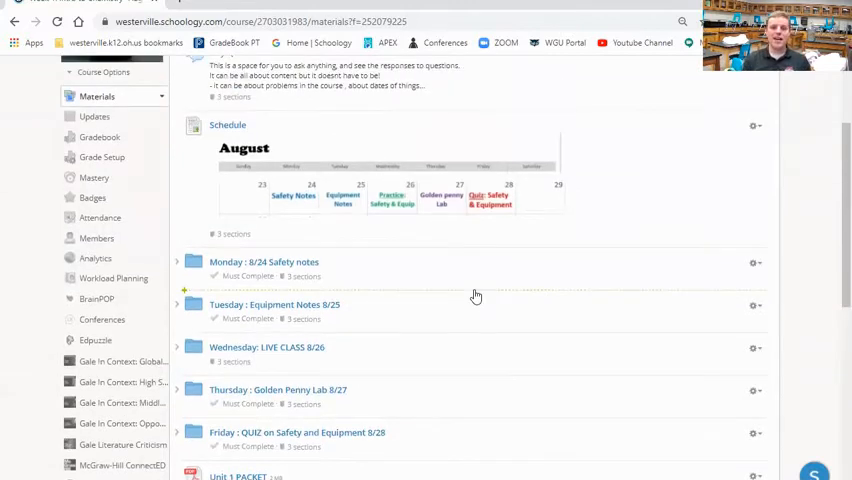
pyautogui.moveTo(479, 298)
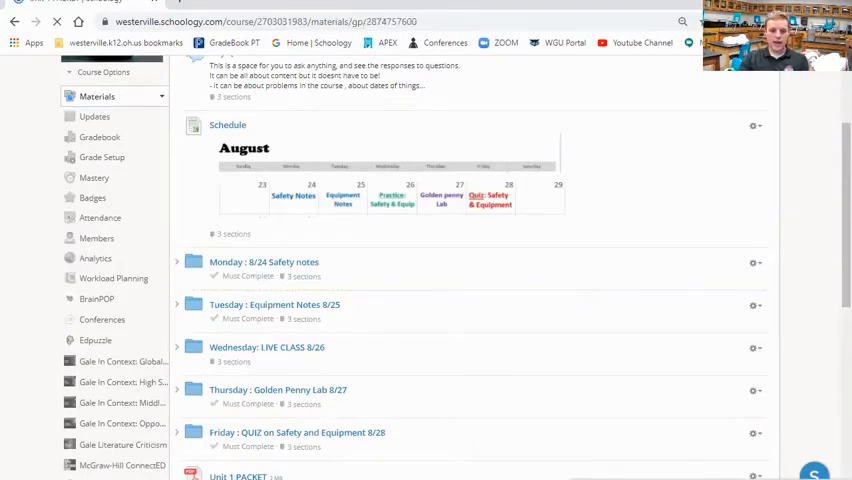
# Open the Unit 1 PACKET preview and page from safety rules to the controls-and-variables worksheet
pyautogui.click(238, 476)
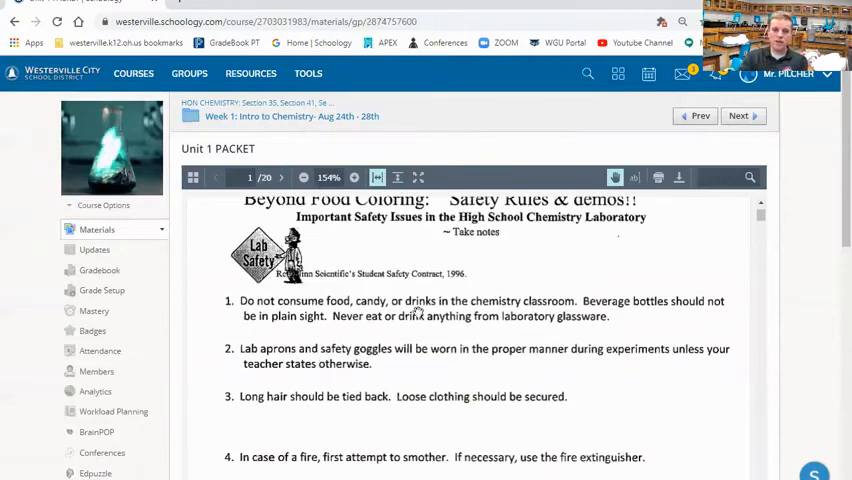
pyautogui.scroll(-3)
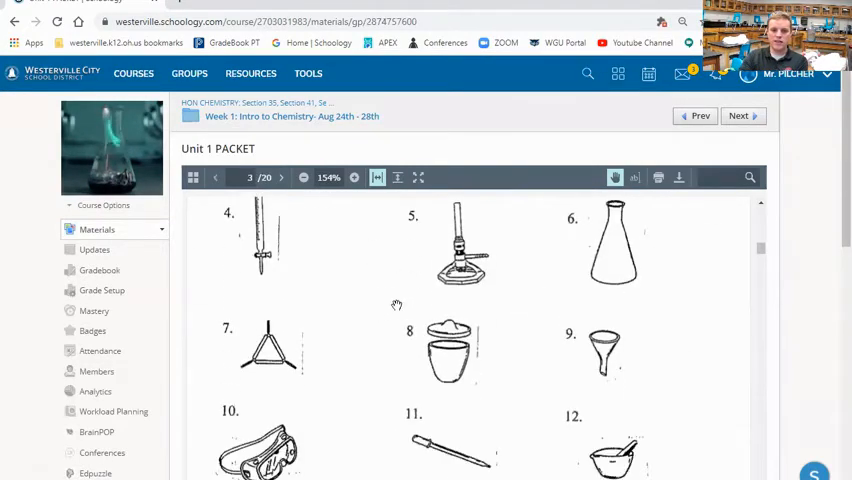
pyautogui.scroll(-3)
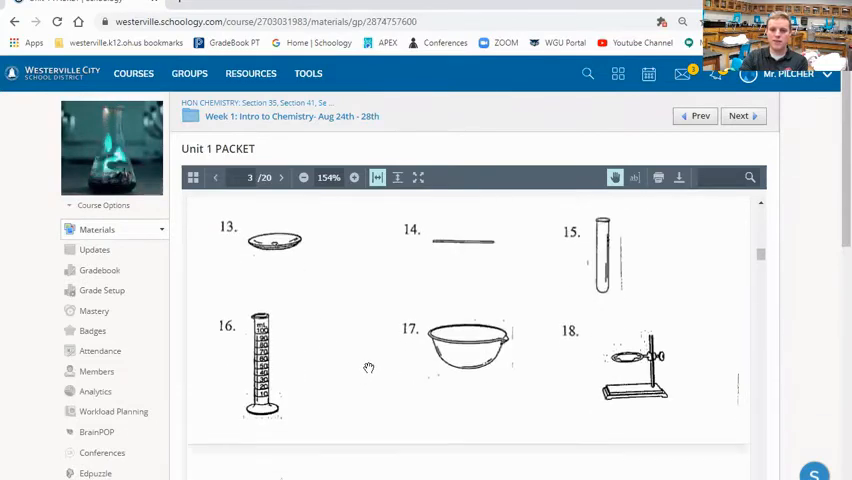
pyautogui.click(281, 177)
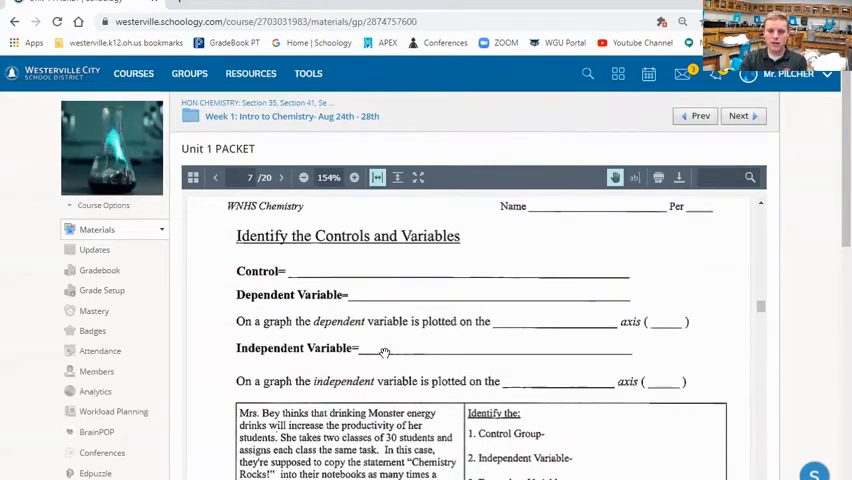
pyautogui.moveTo(311, 262)
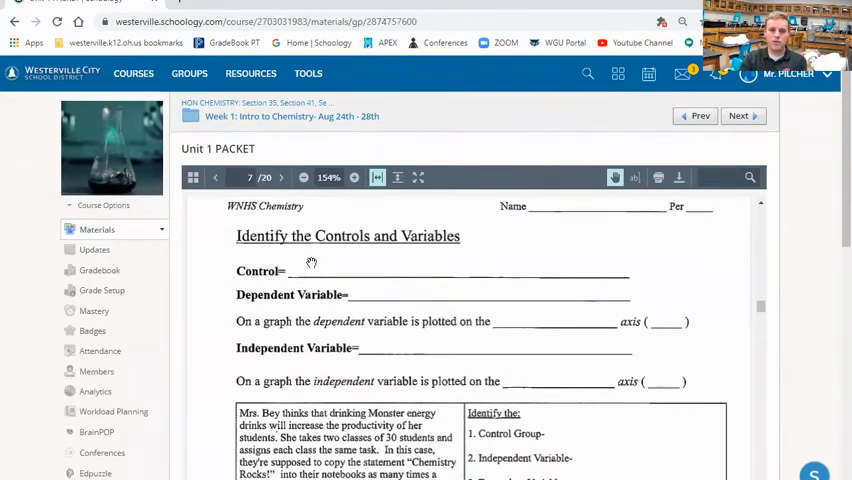
pyautogui.moveTo(418, 307)
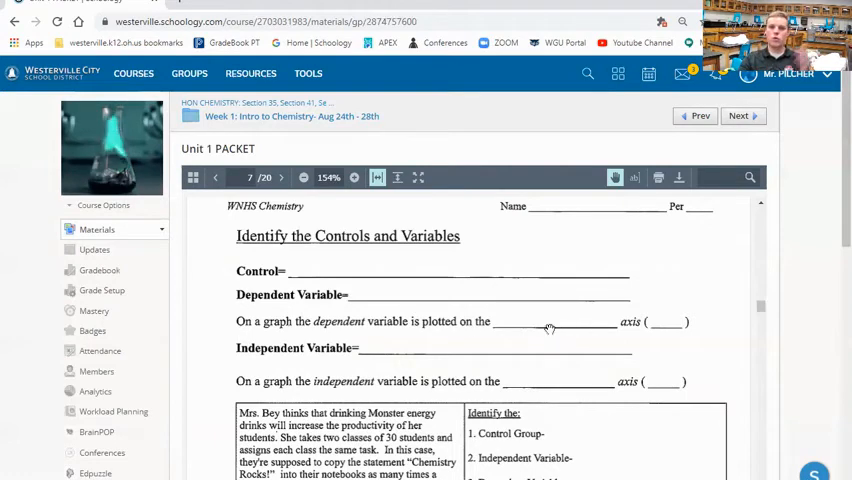
pyautogui.scroll(-3)
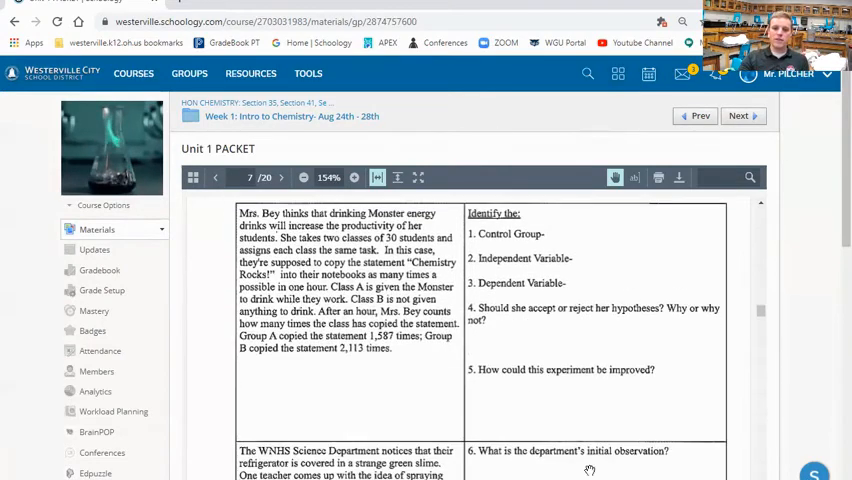
pyautogui.scroll(3)
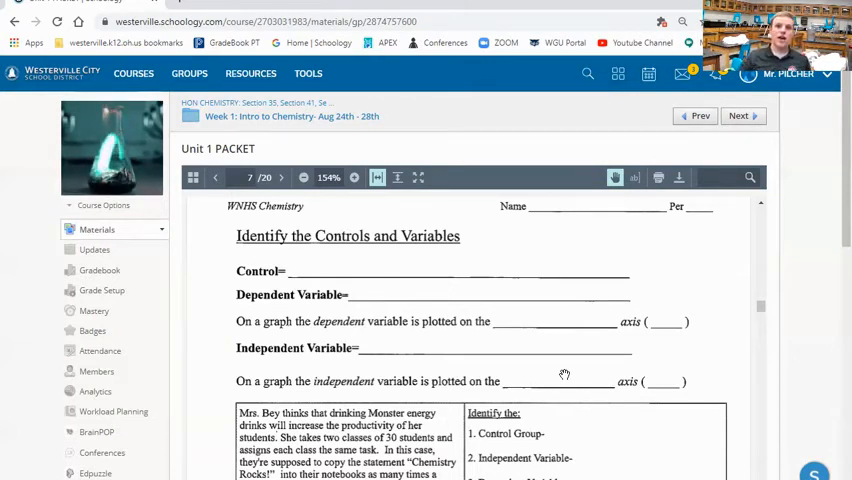
pyautogui.scroll(-3)
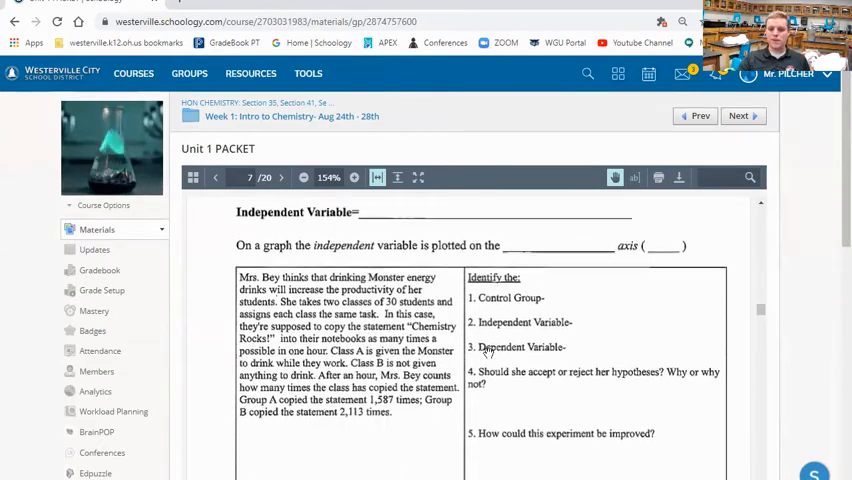
pyautogui.click(281, 177)
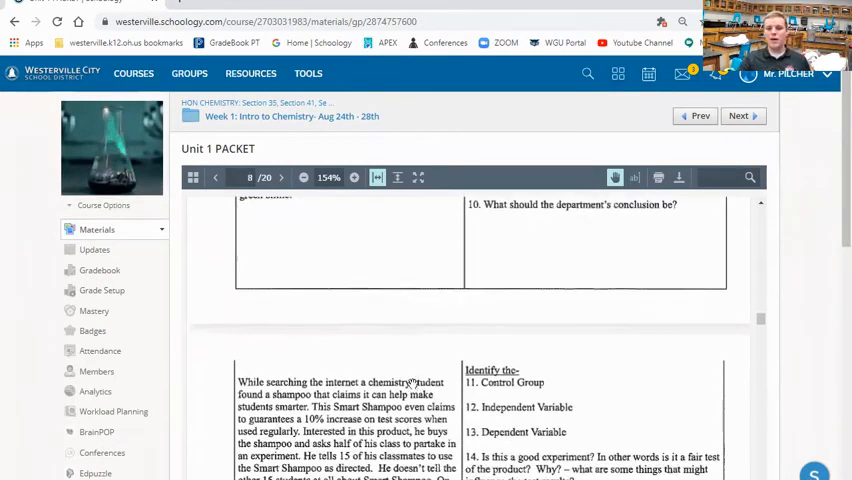
pyautogui.scroll(-3)
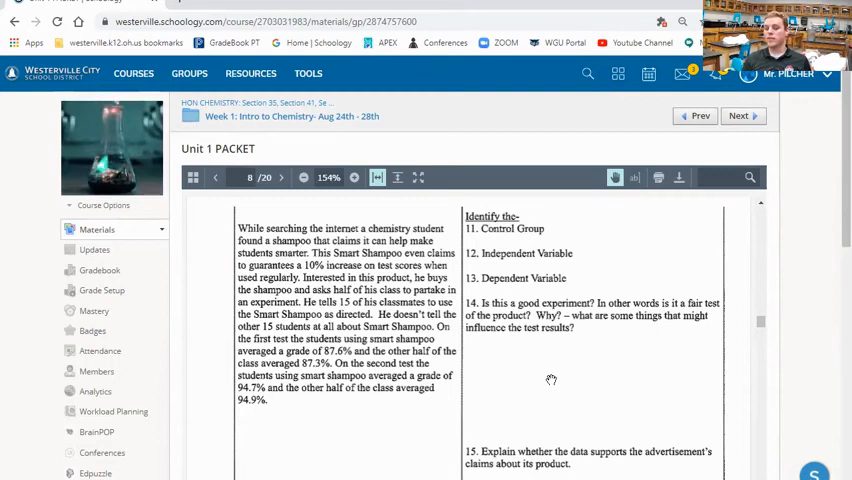
pyautogui.moveTo(429, 205)
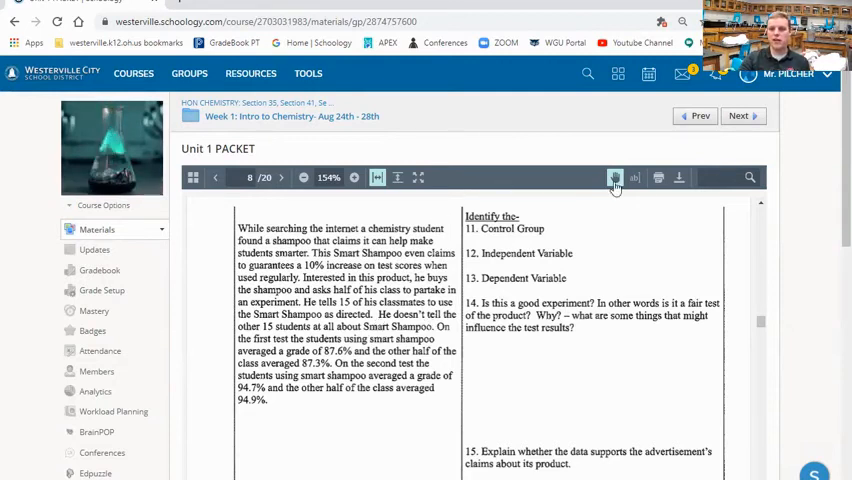
pyautogui.scroll(-3)
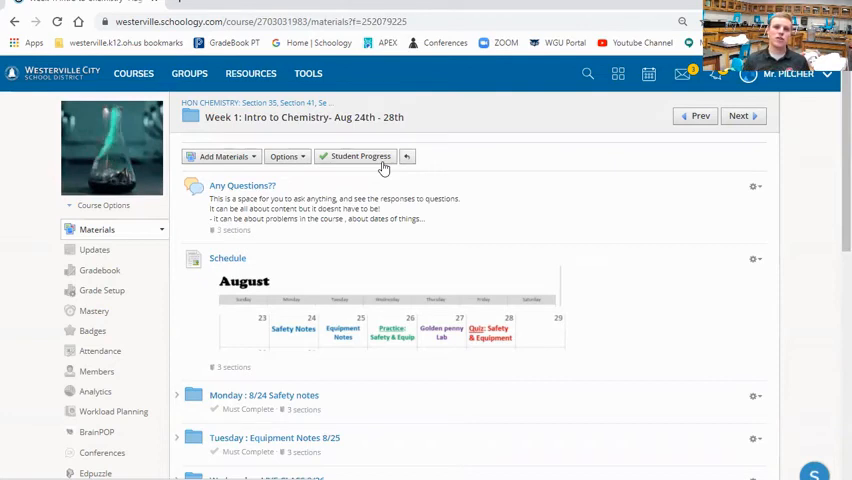
pyautogui.moveTo(490, 253)
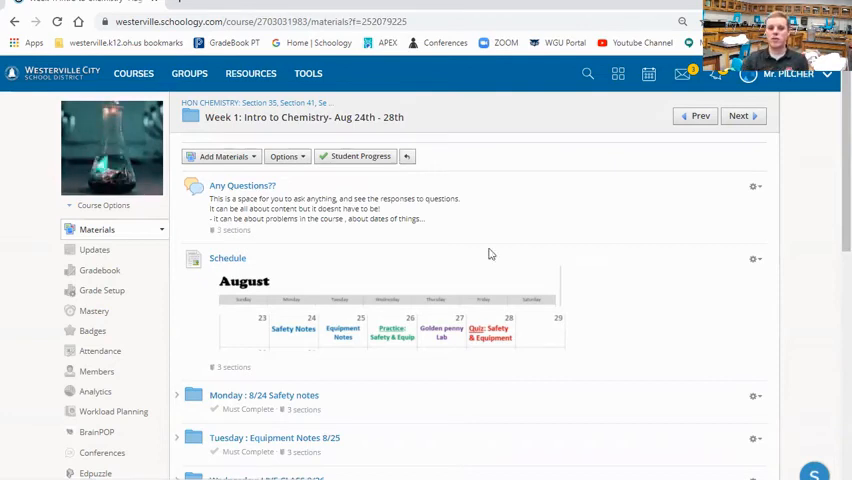
# Scroll down and back up through the Week 1 folder listing
pyautogui.scroll(-3)
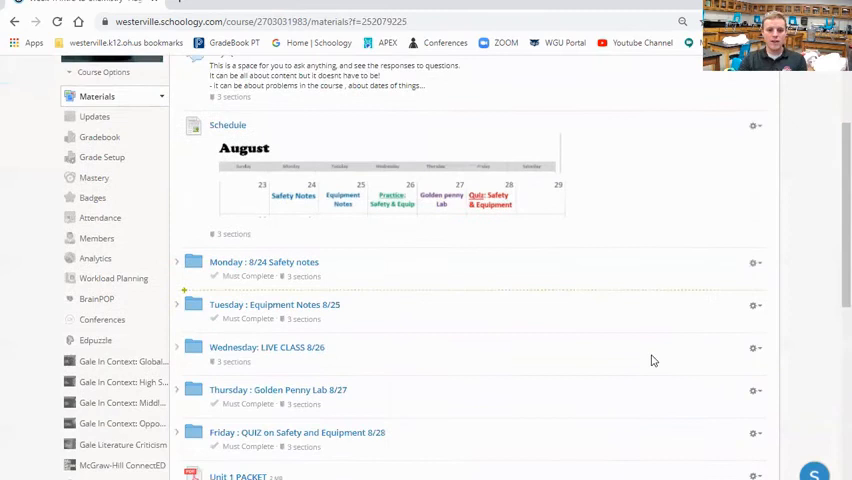
pyautogui.scroll(3)
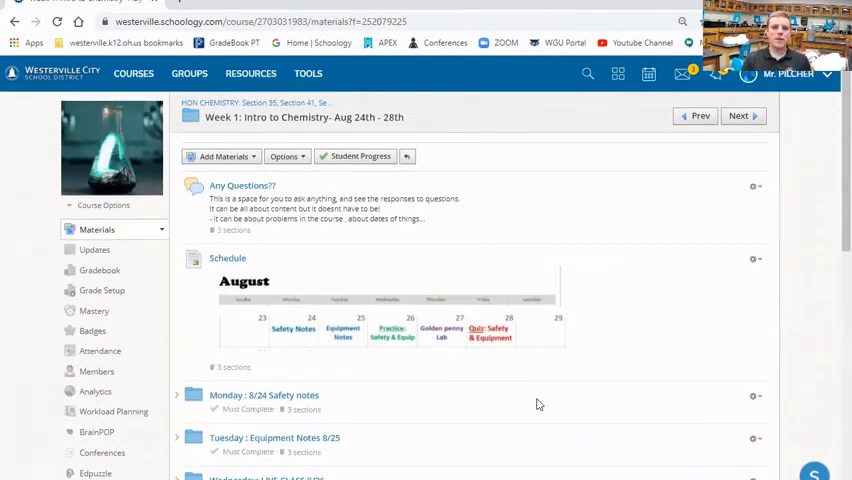
pyautogui.moveTo(491, 410)
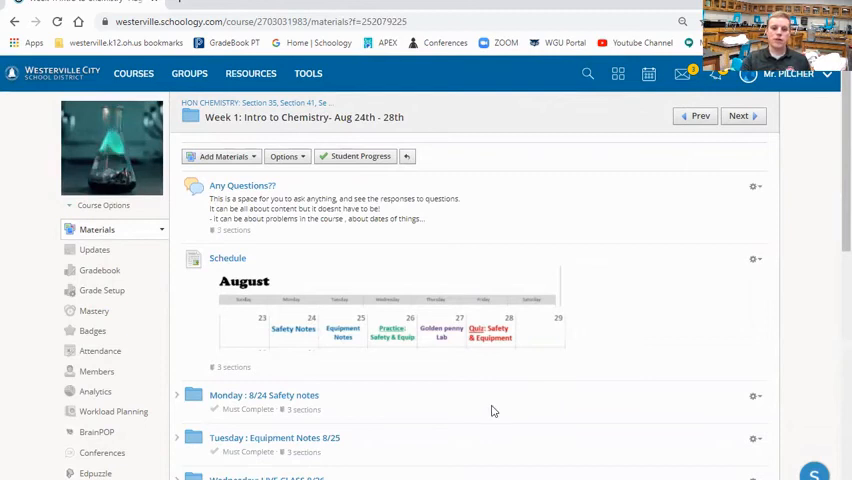
pyautogui.scroll(-3)
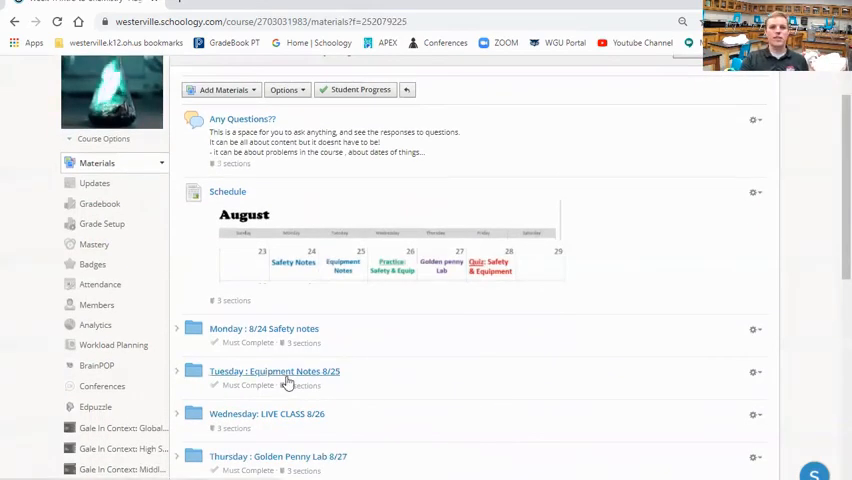
pyautogui.scroll(3)
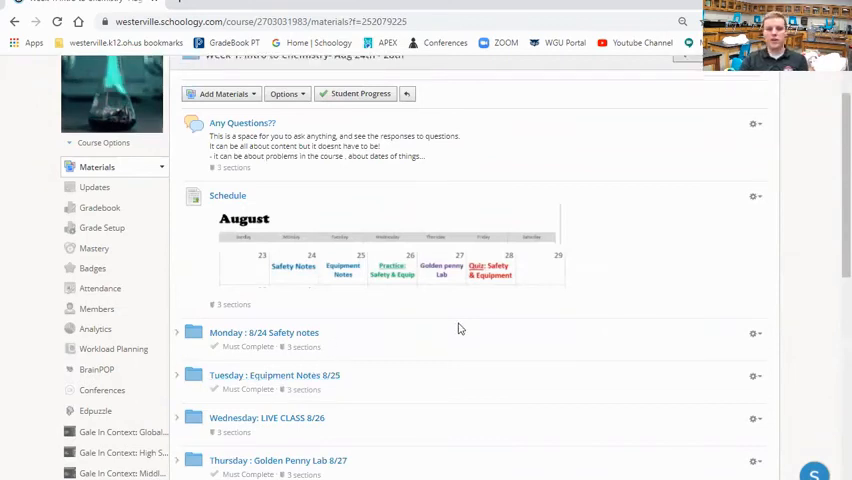
pyautogui.scroll(3)
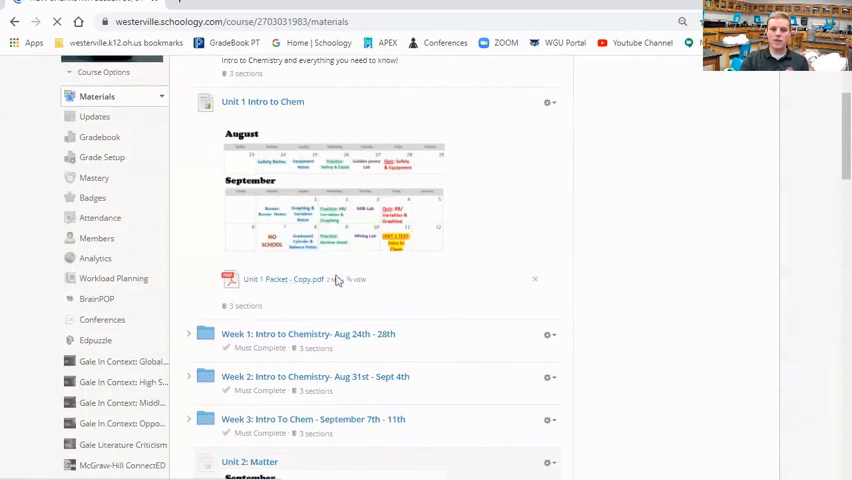
pyautogui.scroll(3)
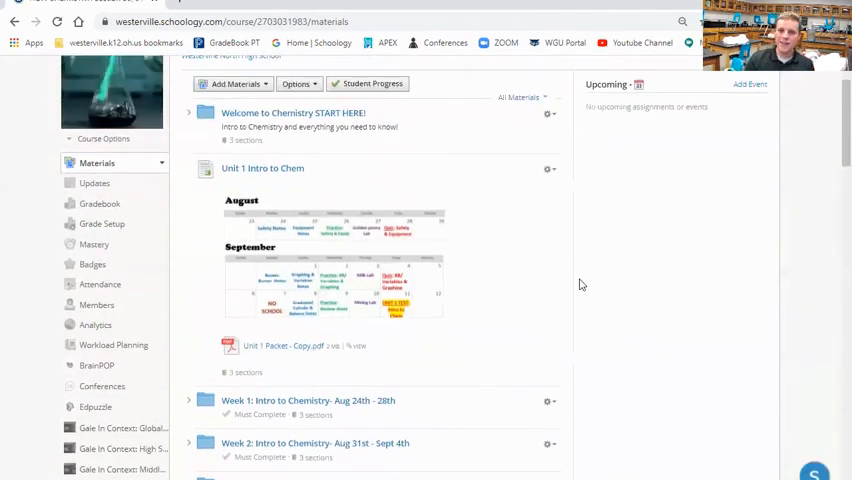